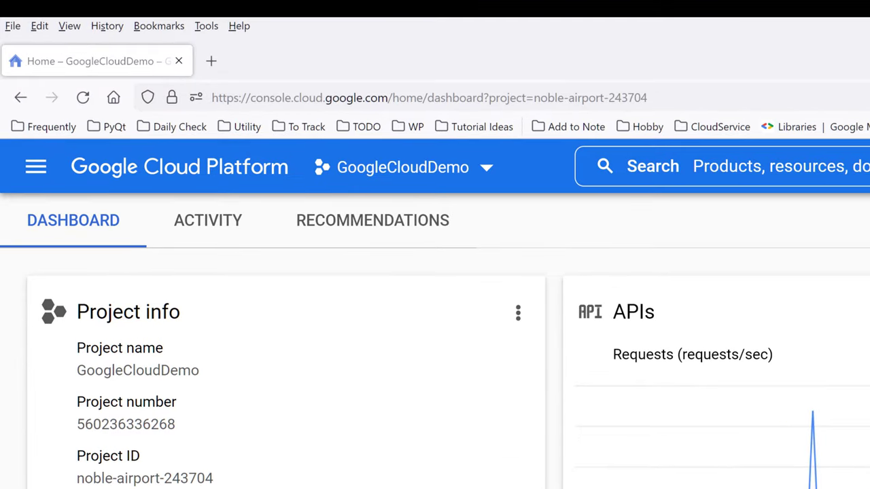
mouse_move(824, 87)
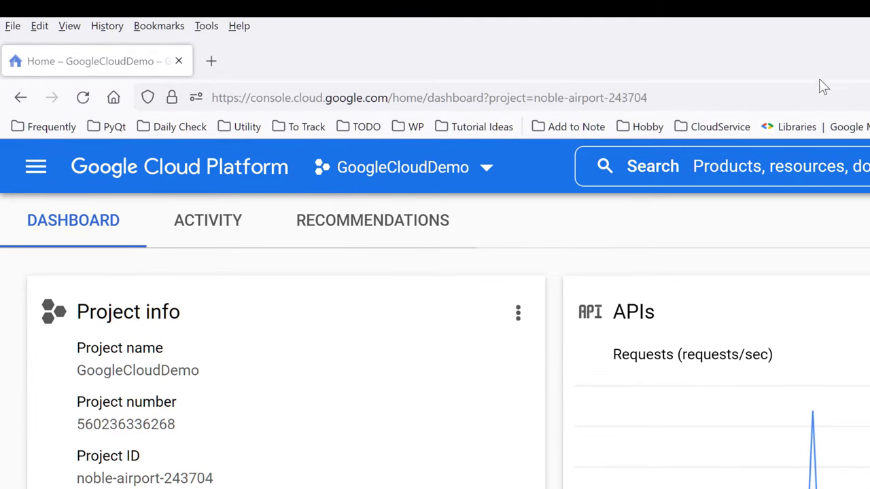
Go to console.cloud.google.com and switch to the GoogleCloudDemo project.
click(430, 98)
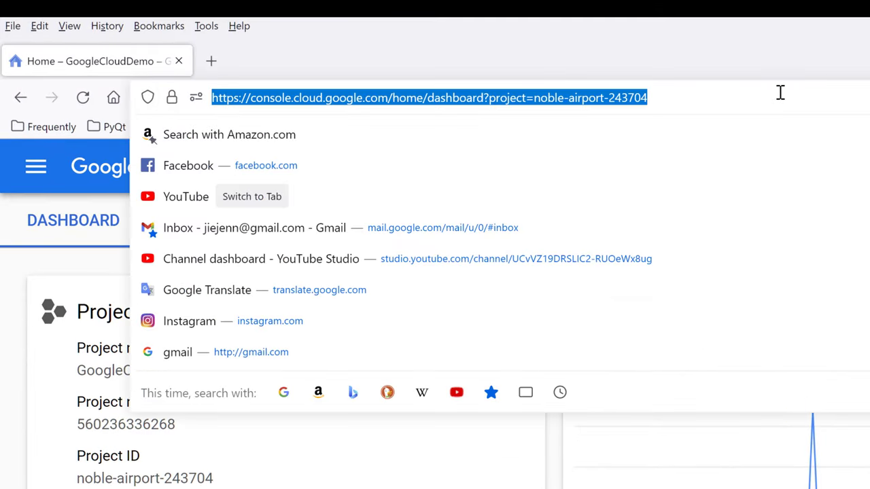
text(console.cloud.google.com/)
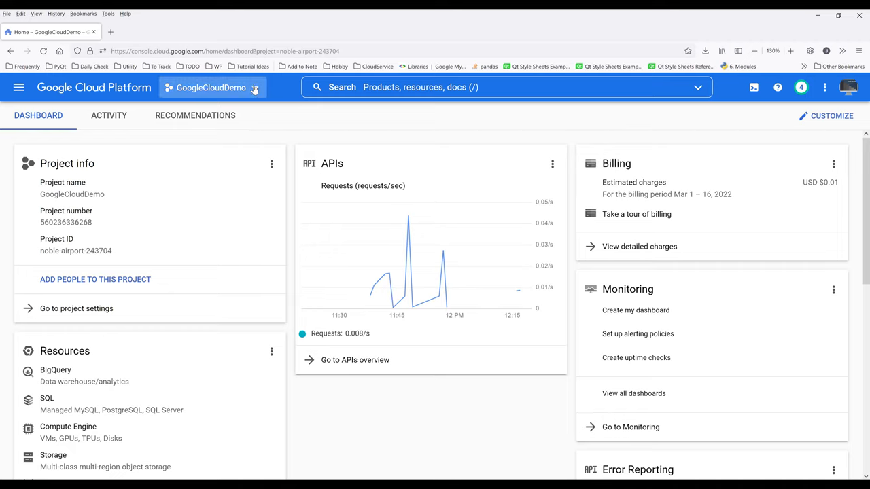
click(212, 87)
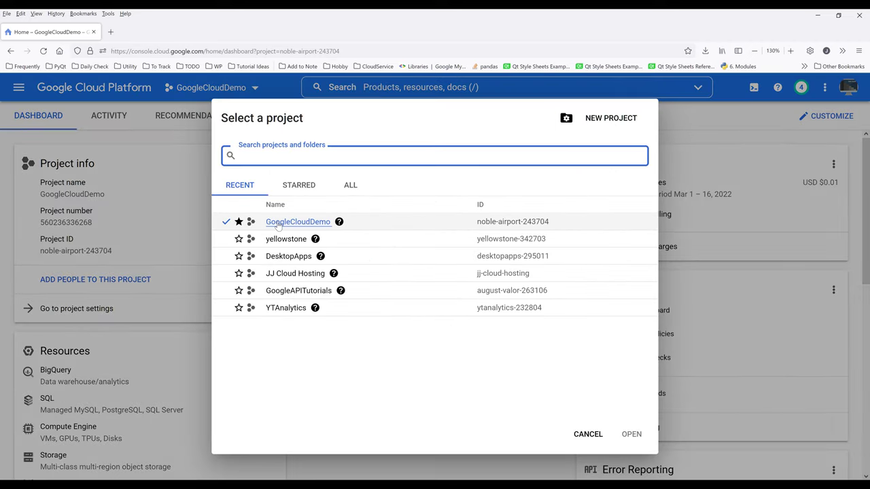
click(587, 434)
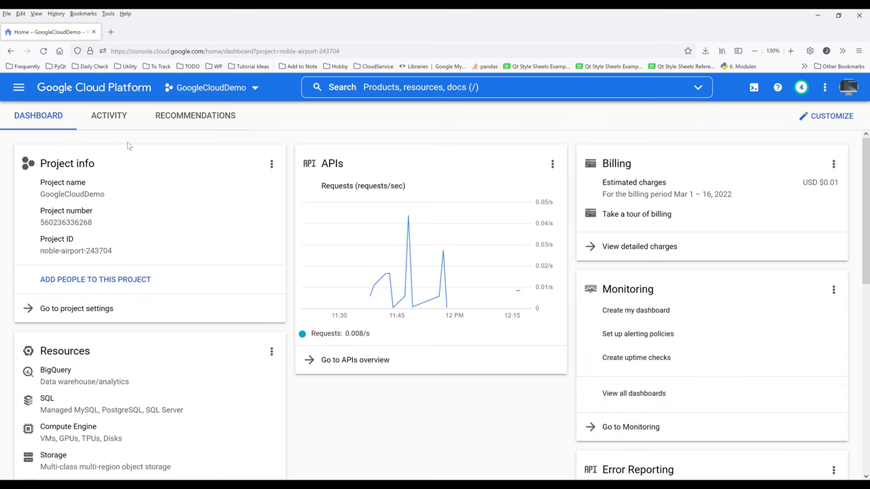
Reach the Credentials page under APIs & Services from the navigation menu.
click(19, 87)
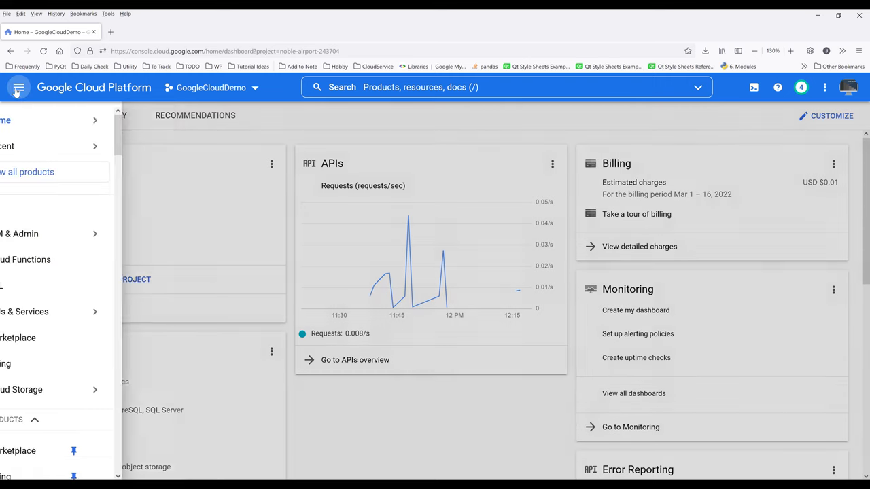
click(19, 87)
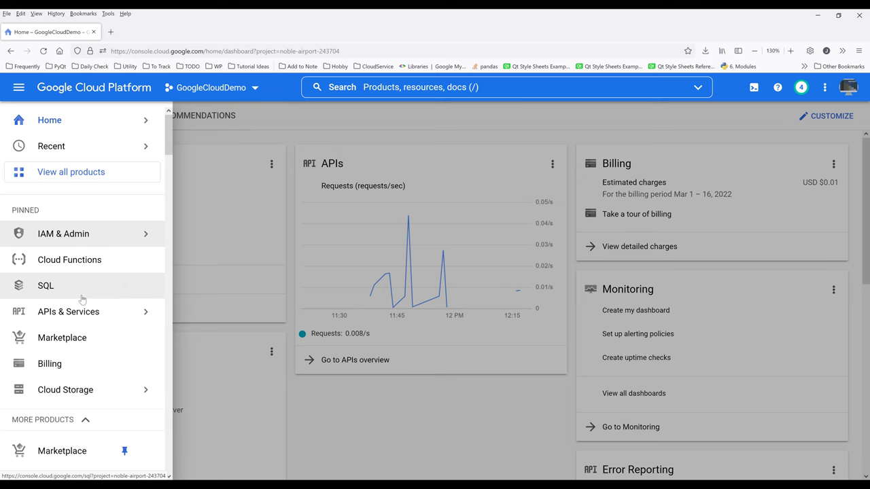
click(68, 311)
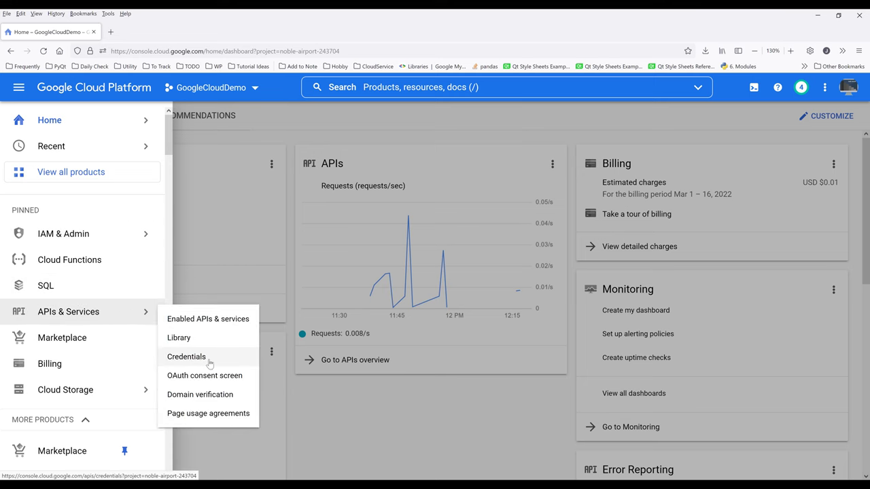
click(186, 357)
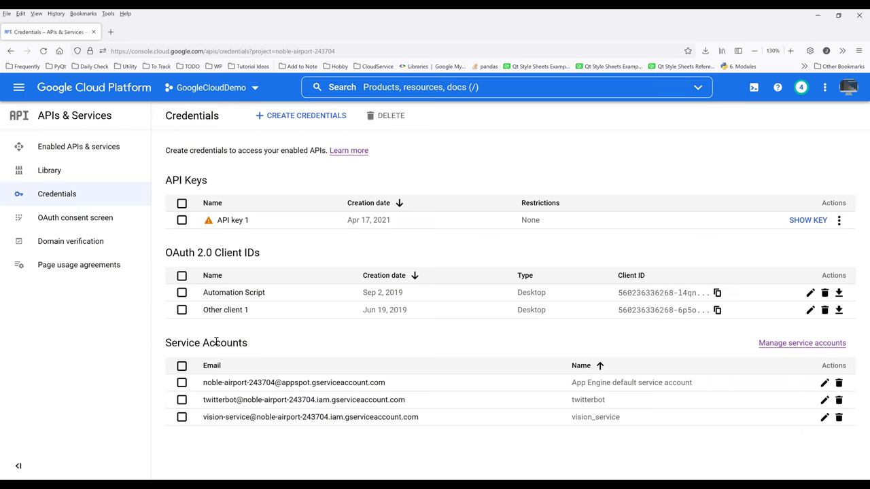
mouse_move(306, 115)
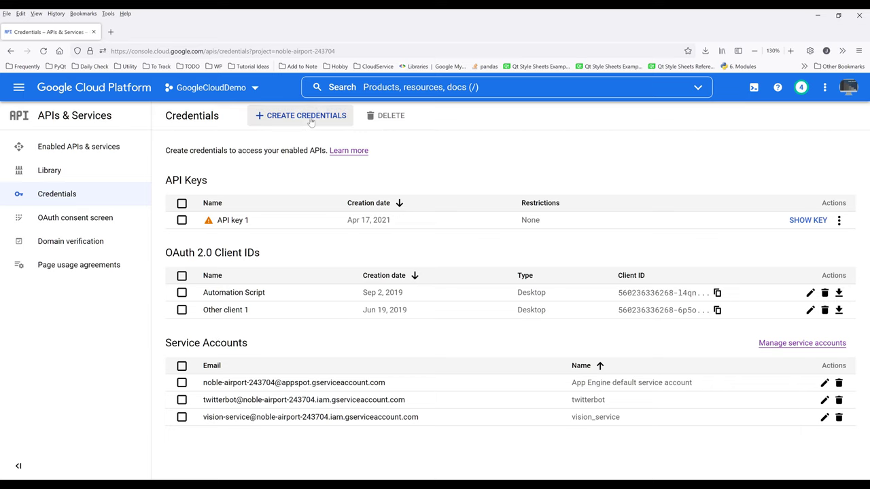
Show the Create credentials choices: API key, OAuth client ID, service account.
click(305, 115)
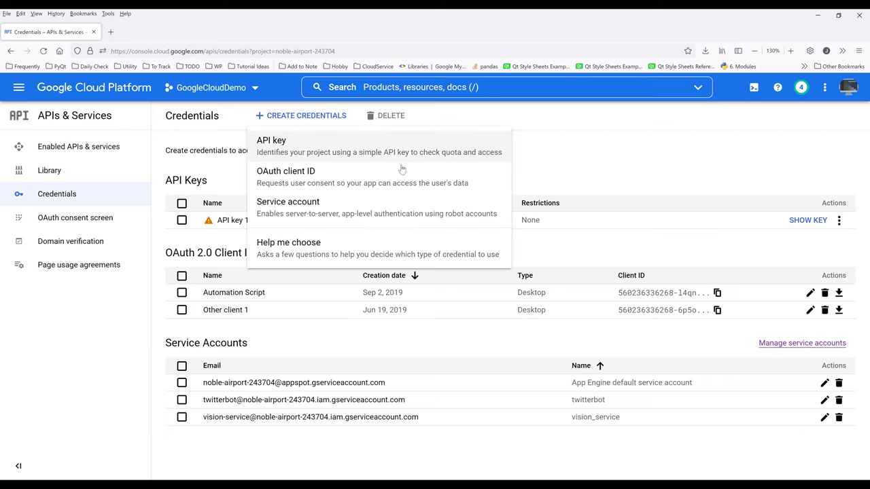
mouse_move(292, 171)
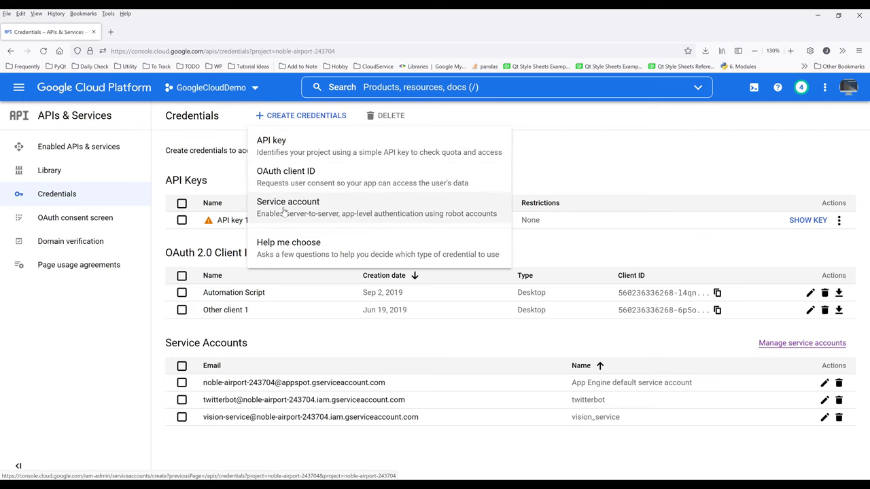
Create a new API key, appearing as API key 2 in the confirmation dialog.
click(272, 140)
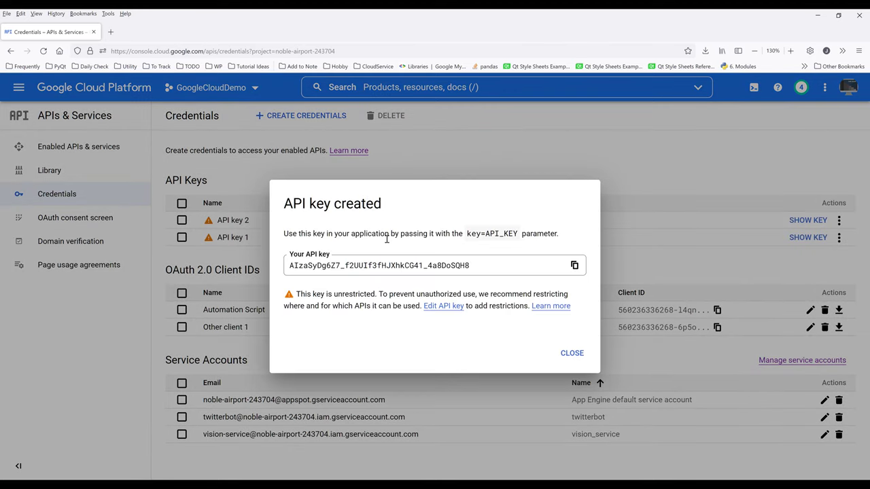
mouse_move(334, 218)
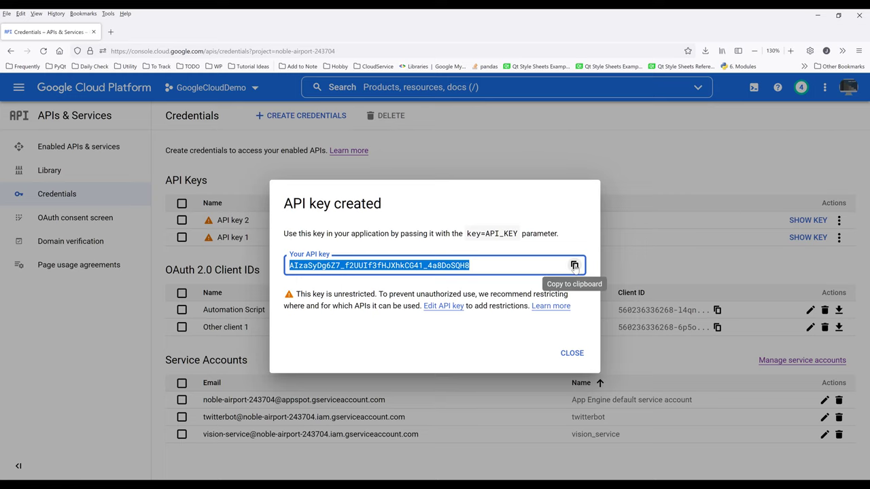
mouse_move(487, 265)
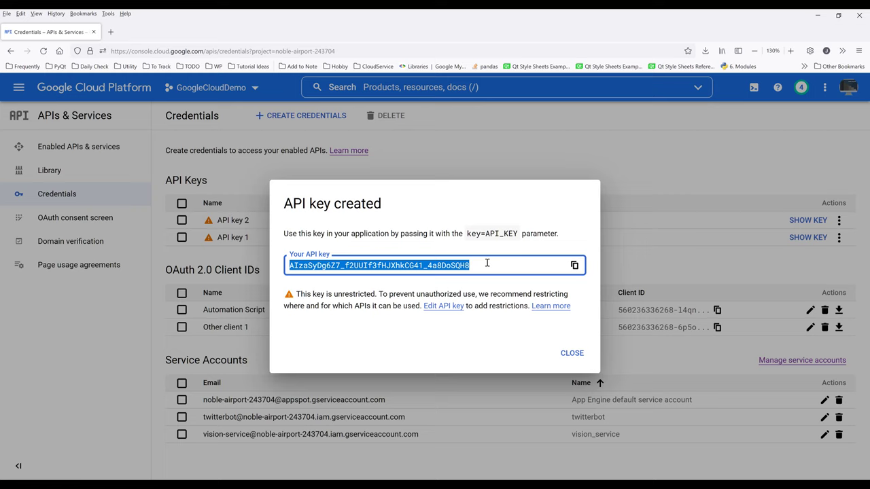